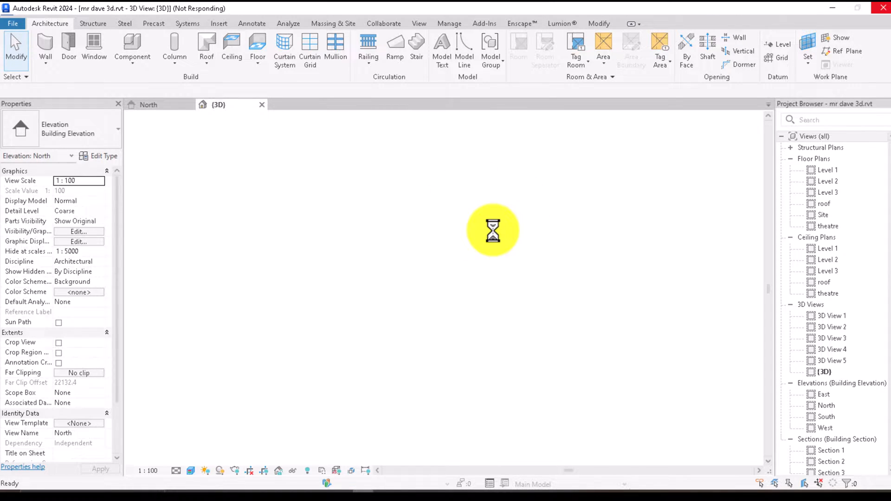
mouse_move(449, 211)
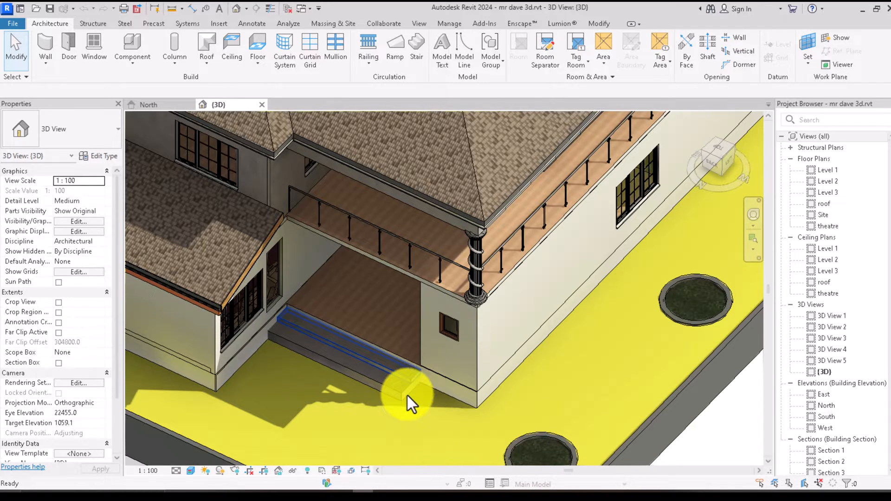
Select the old entrance steps beneath the balcony for deletion
click(403, 397)
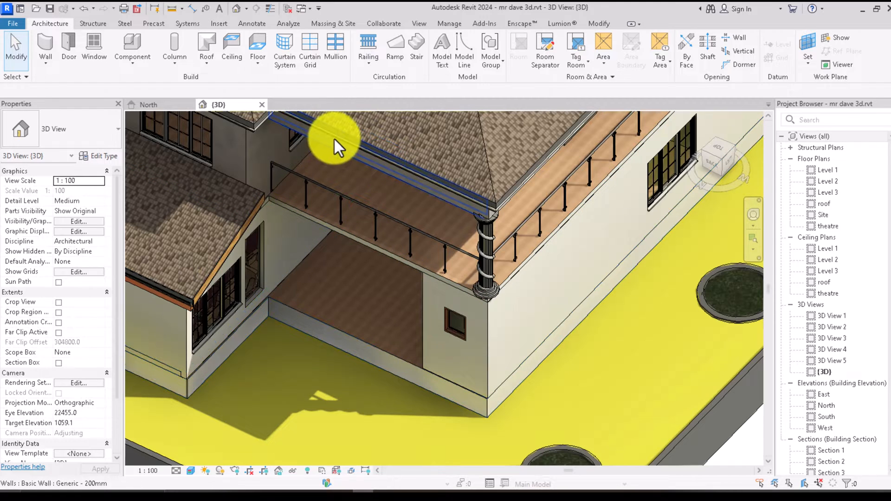
mouse_move(400, 221)
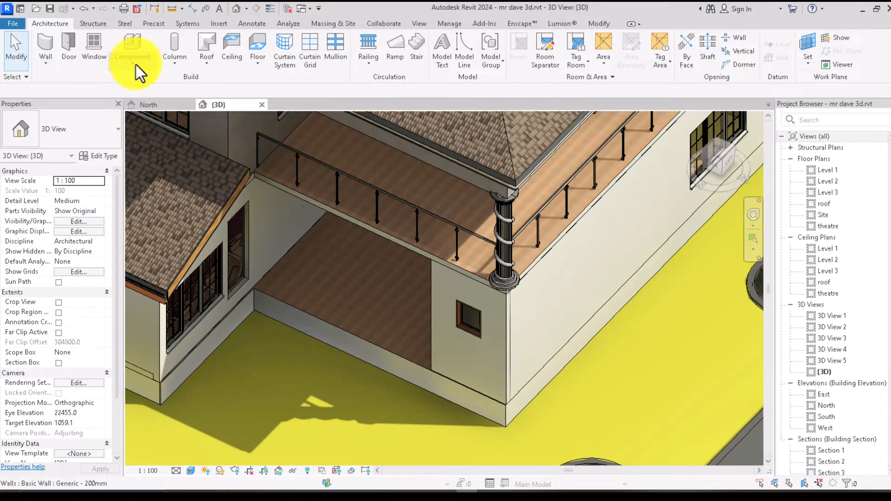
Create an in-place Casework model, keeping the default name 'Casework 10'
click(132, 60)
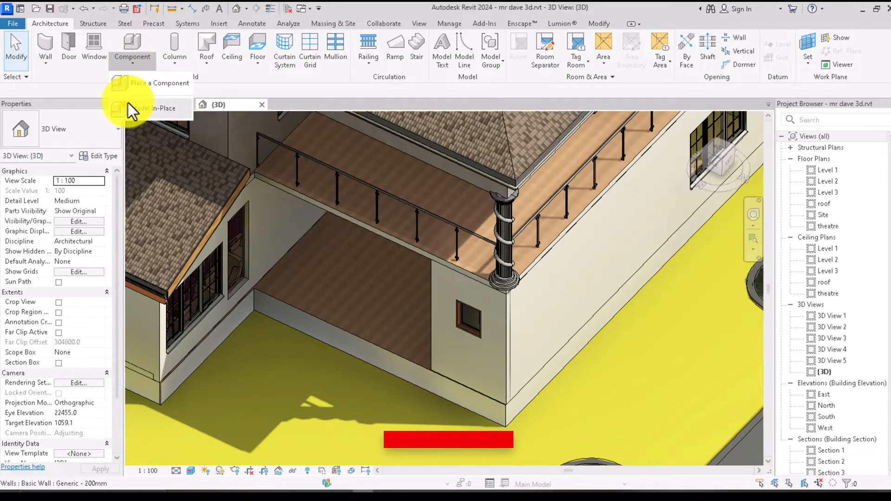
click(159, 108)
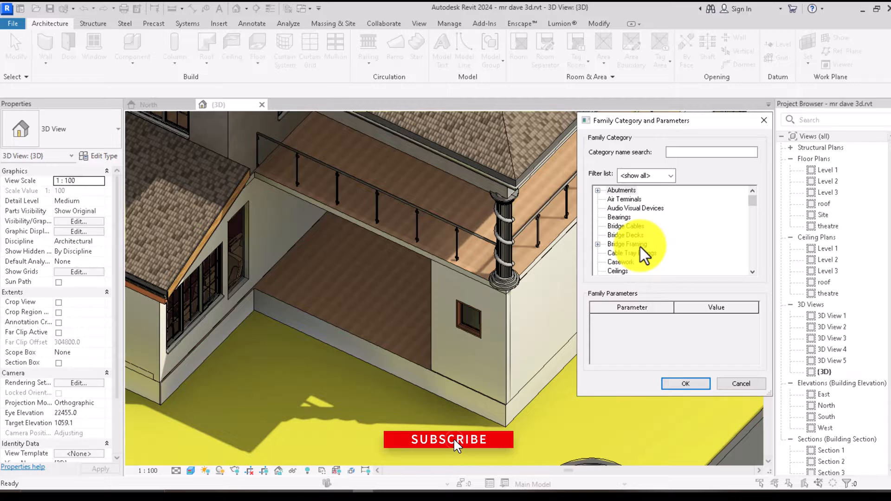
click(620, 261)
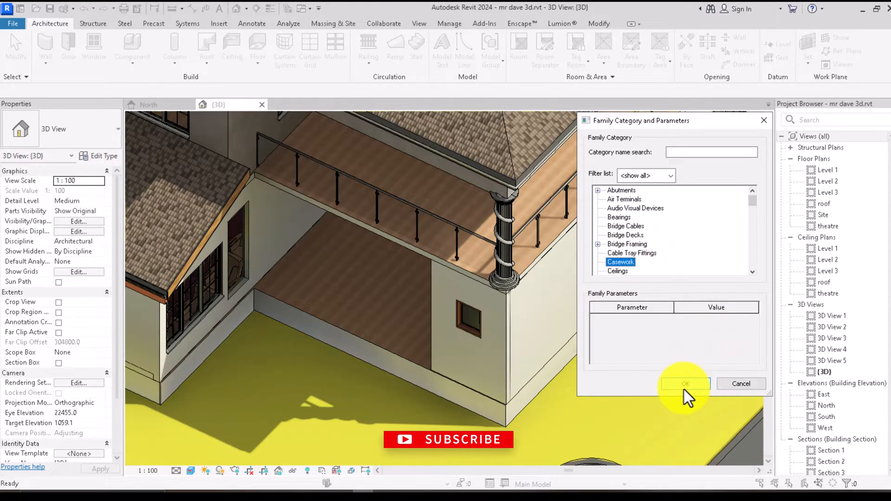
click(684, 384)
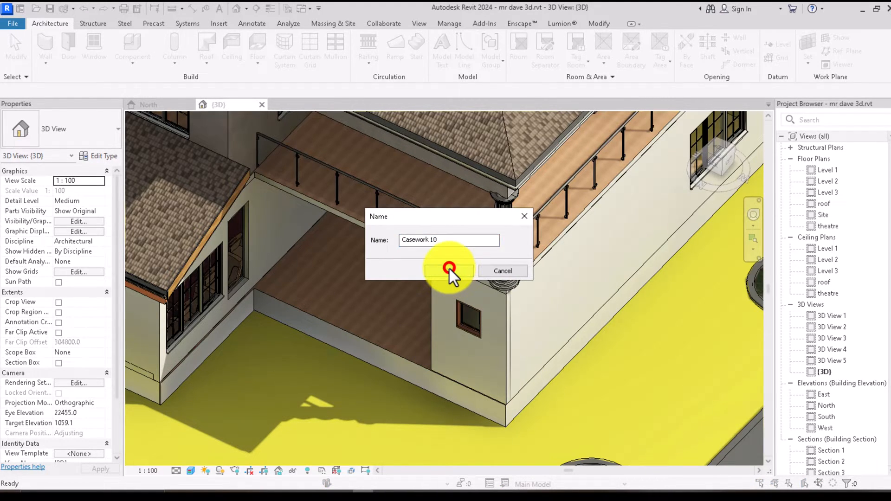
click(448, 270)
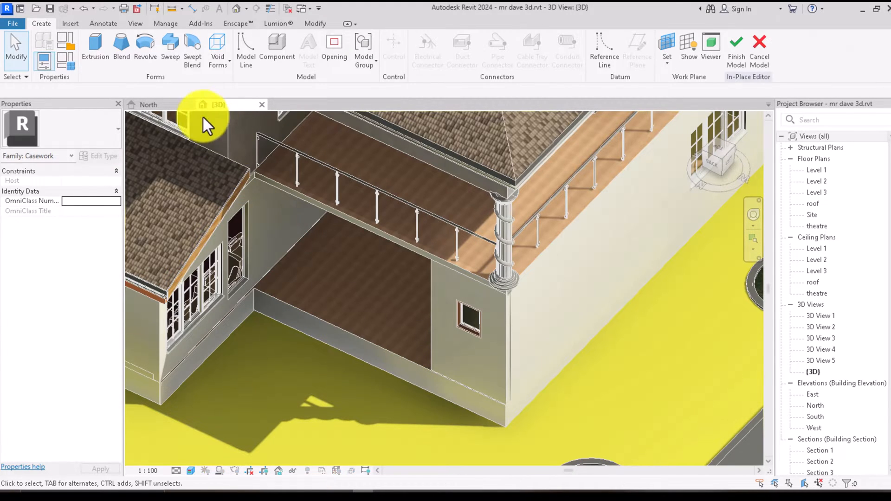
mouse_move(170, 48)
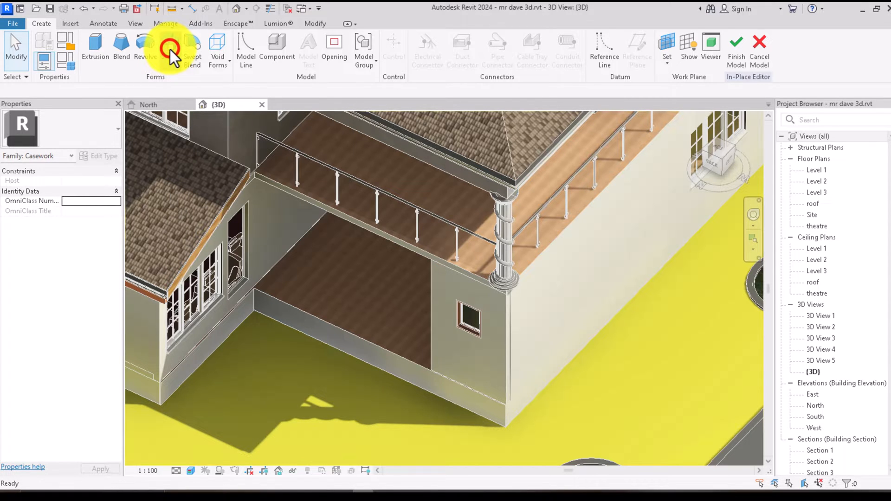
Pick the entrance wall's base edge as the sweep path and finish the path
click(170, 48)
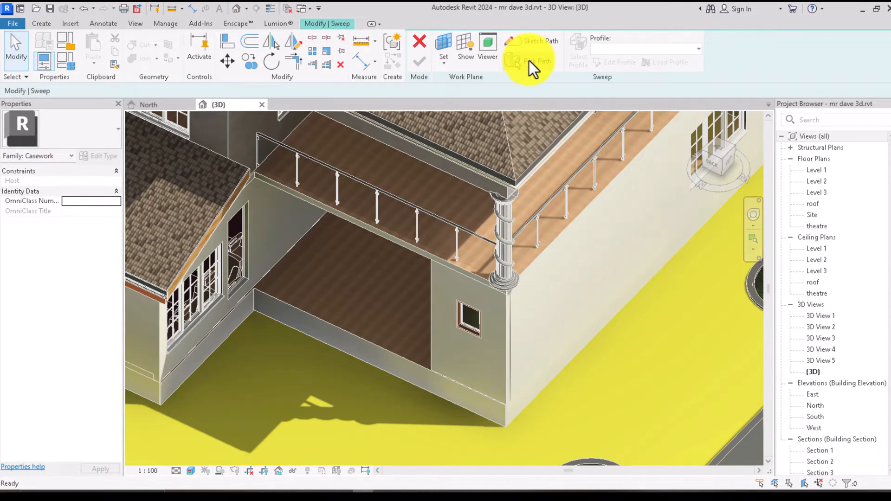
click(528, 63)
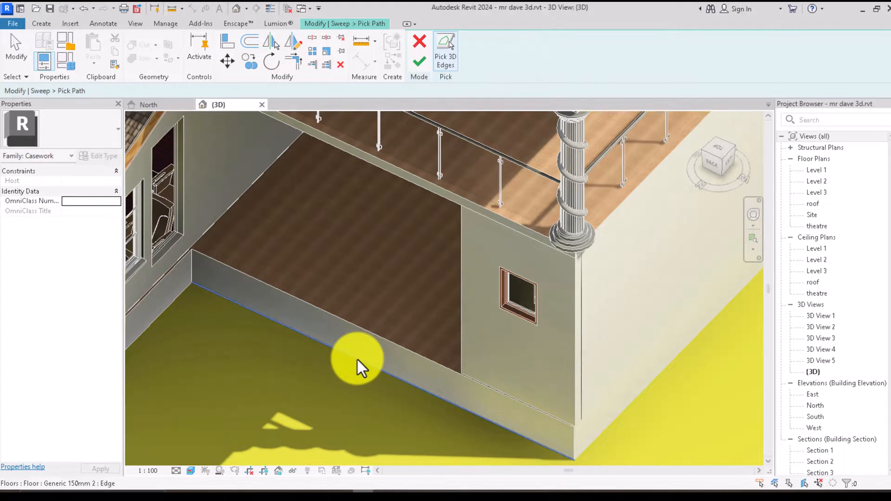
click(363, 363)
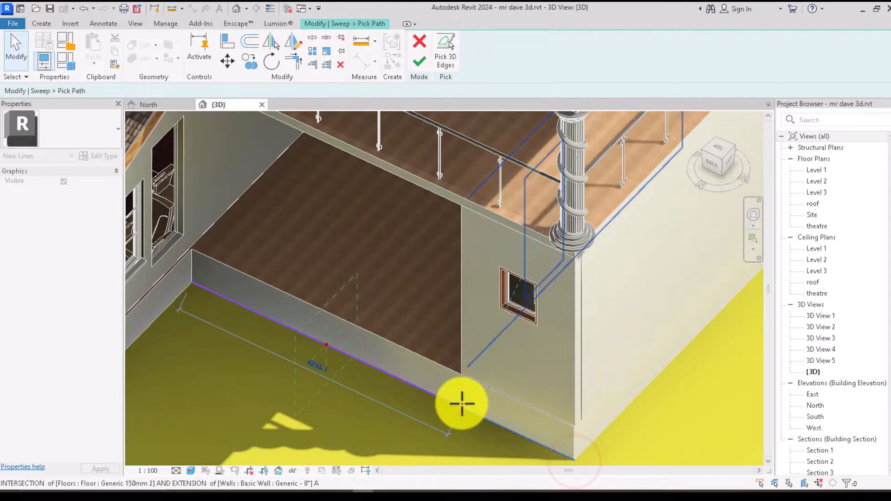
click(462, 404)
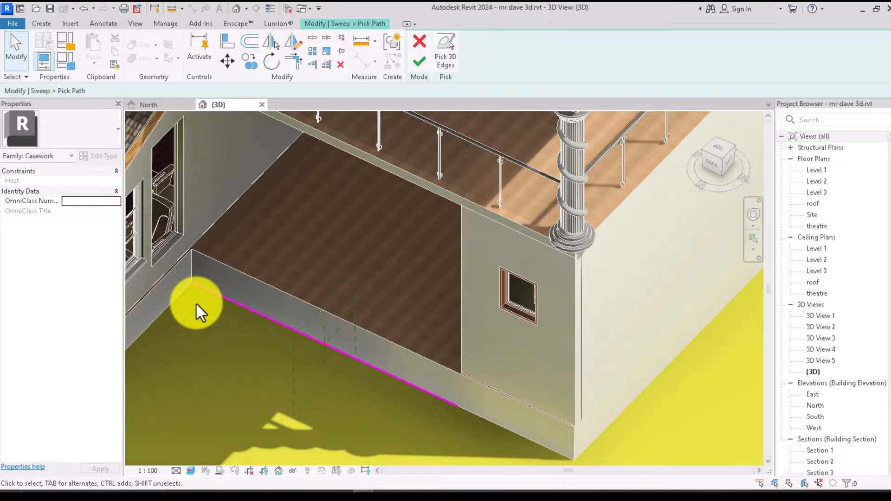
mouse_move(432, 421)
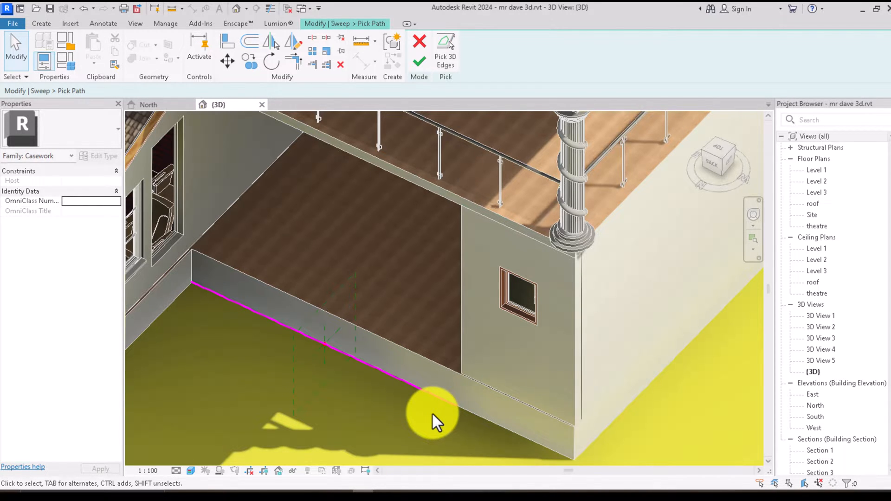
mouse_move(419, 61)
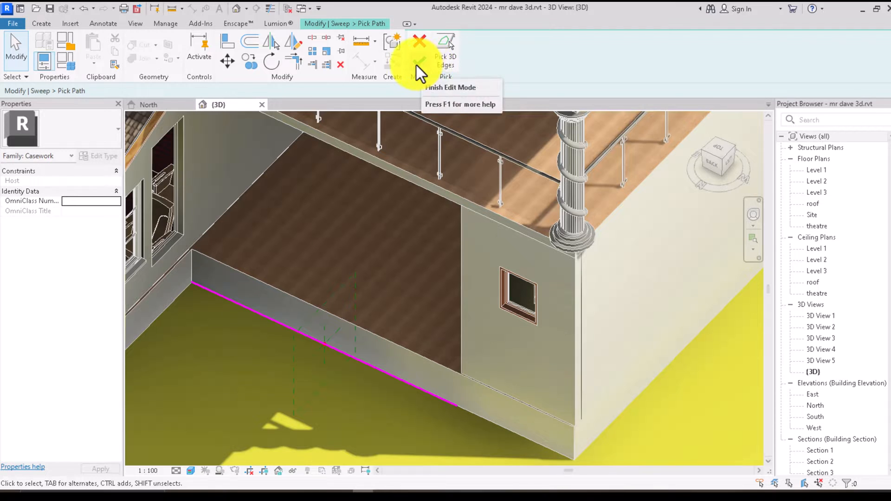
click(420, 61)
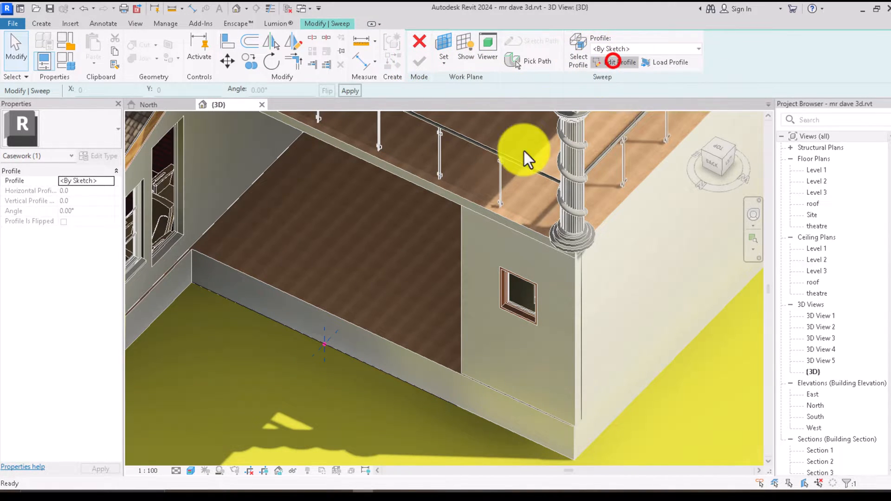
Sketch the closed stepped sweep profile at the wall base, using 300 segment lengths
click(621, 62)
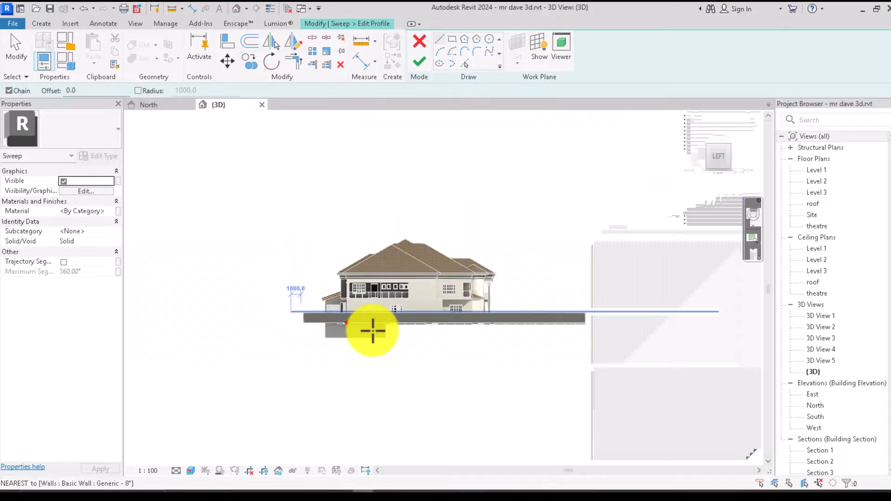
scroll(up, 3)
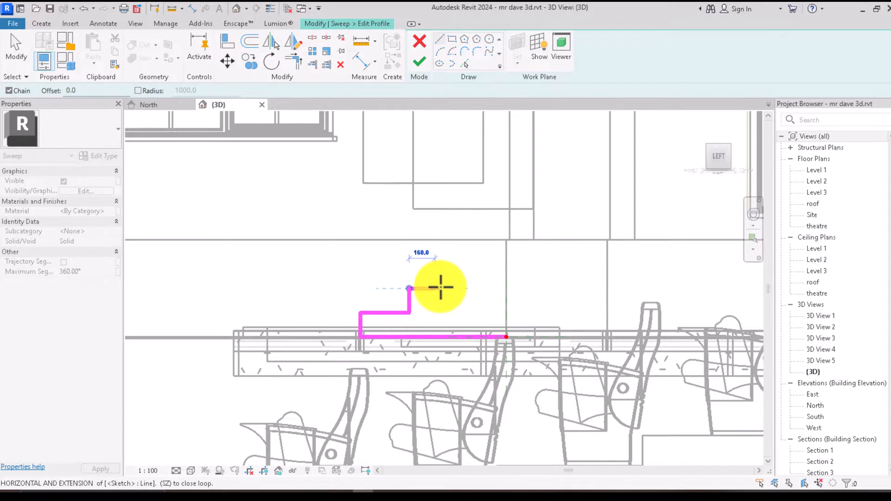
text(300)
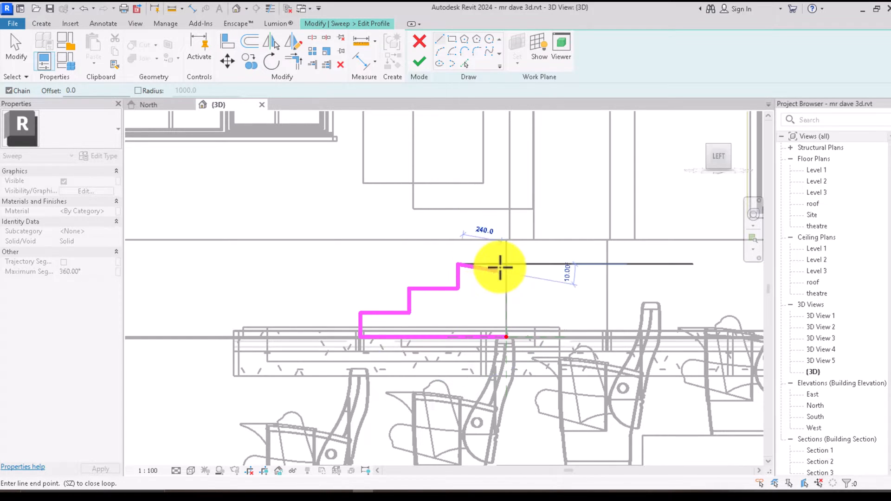
mouse_move(505, 327)
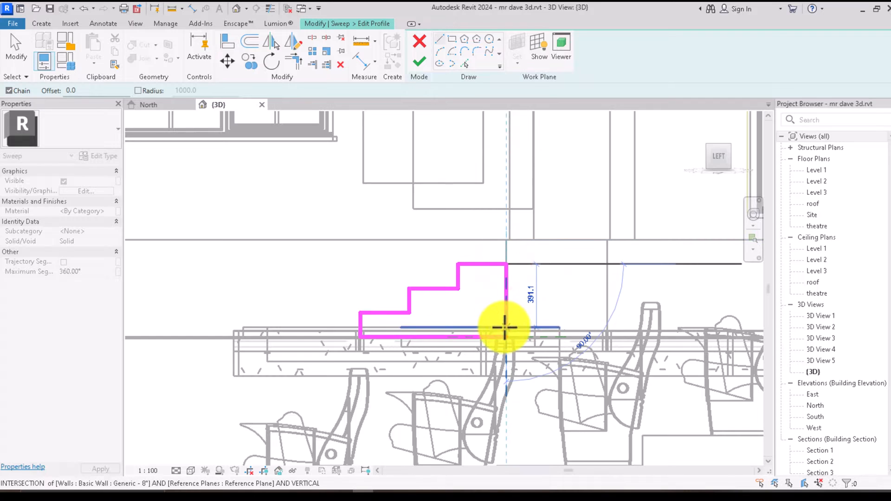
right_click(504, 326)
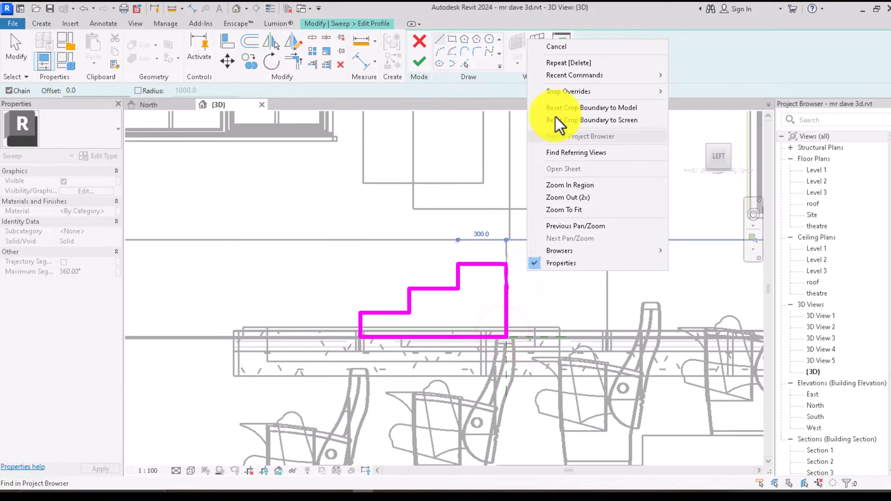
right_click(574, 233)
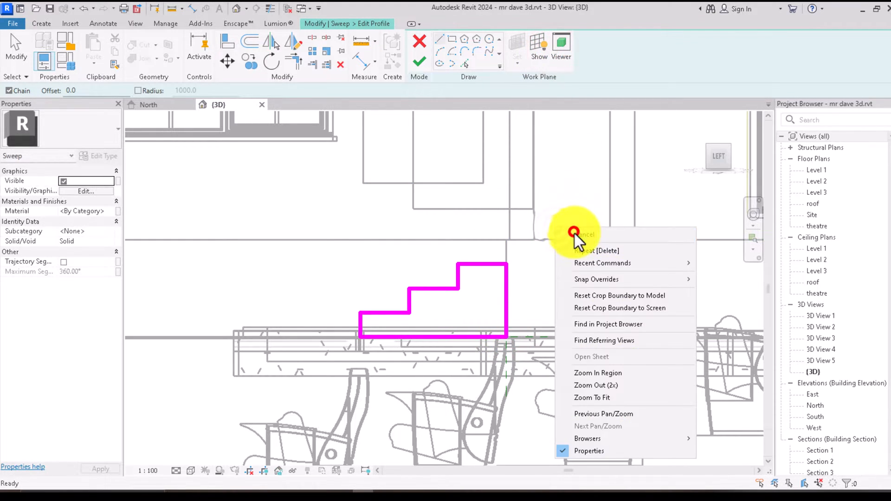
End the profile line tool to begin finishing the sweep
click(587, 235)
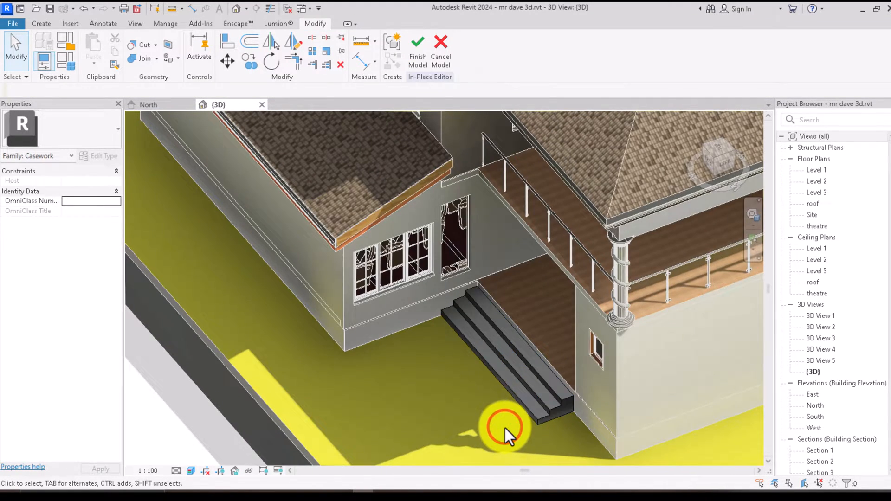
mouse_move(551, 335)
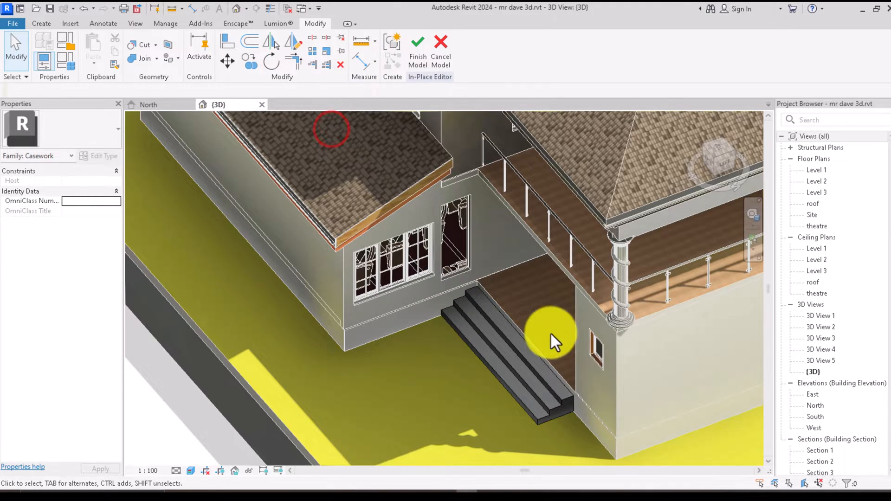
mouse_move(546, 409)
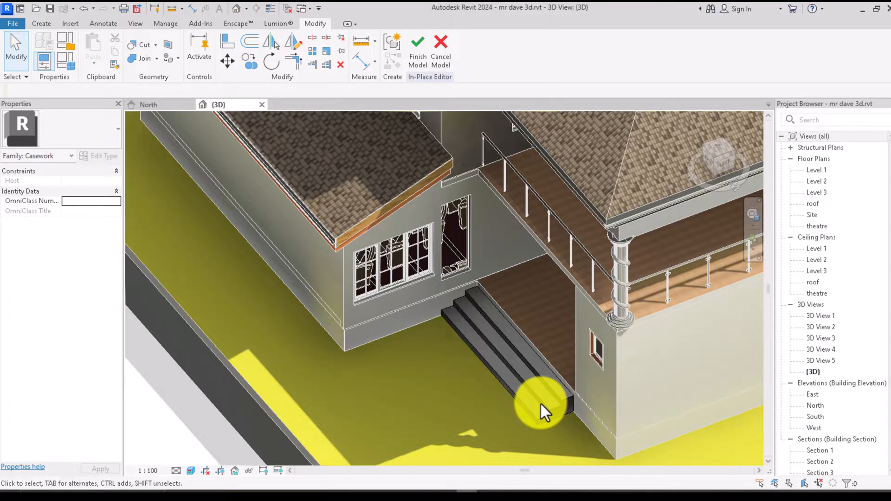
mouse_move(478, 335)
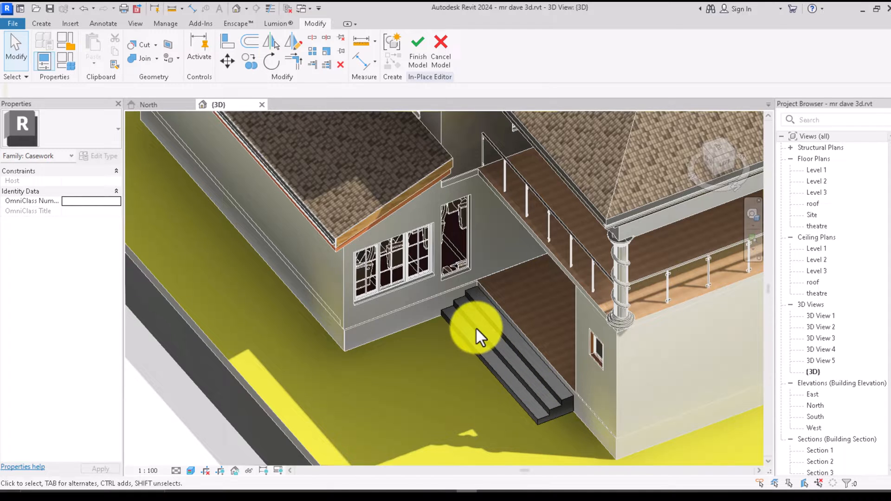